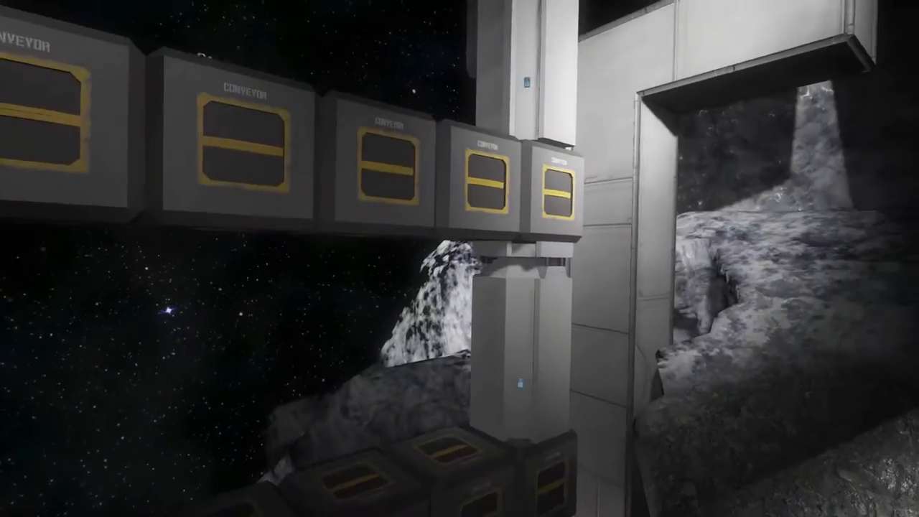
mouse_move(459, 259)
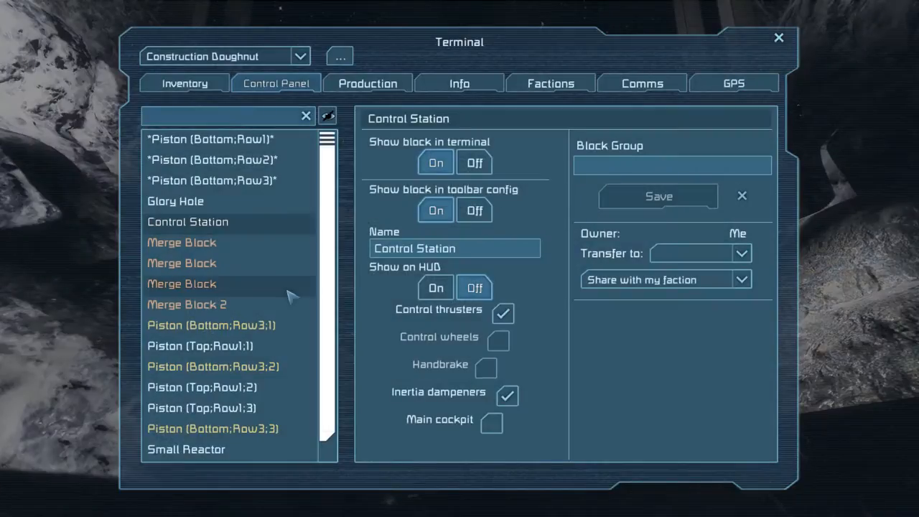
Check the Piston (Bottom;Row3;1–3) entries, confirming Row3;2 and Row3;3 run at -0.5 m/s
scroll("down", 3)
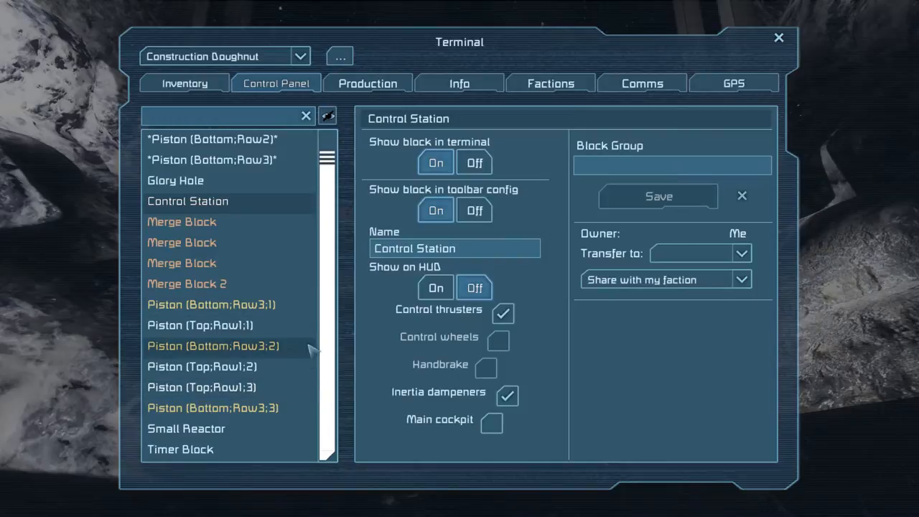
mouse_move(286, 321)
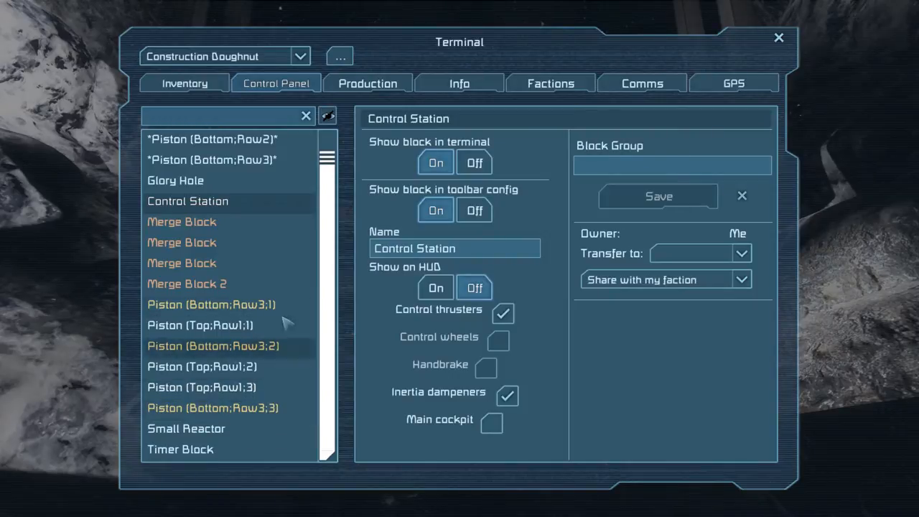
left_click(211, 304)
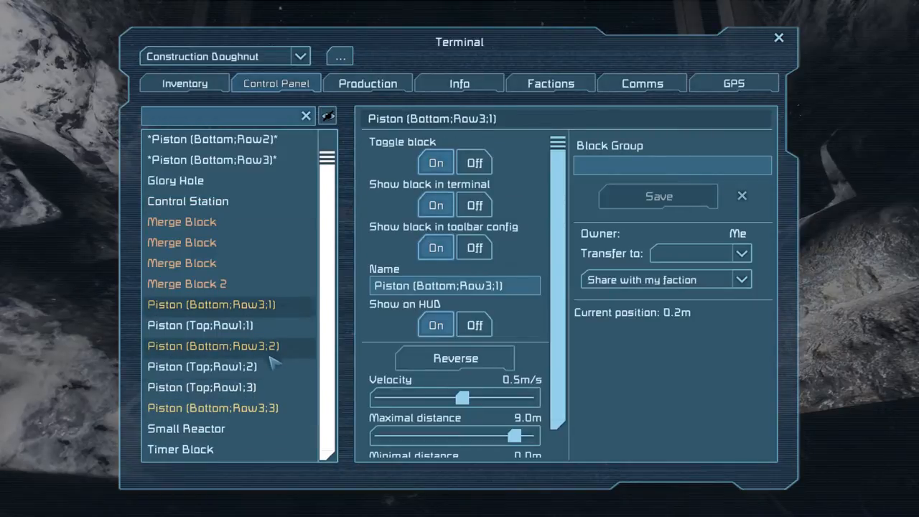
left_click(213, 346)
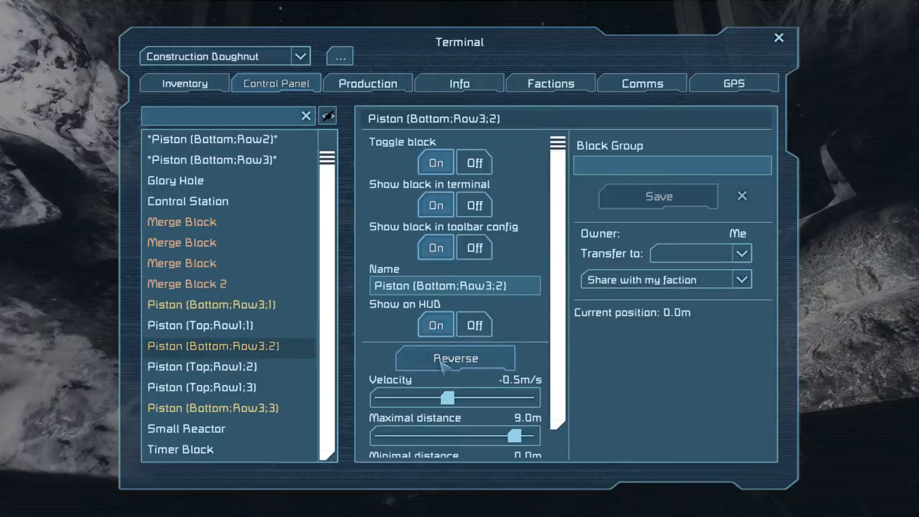
left_click(212, 408)
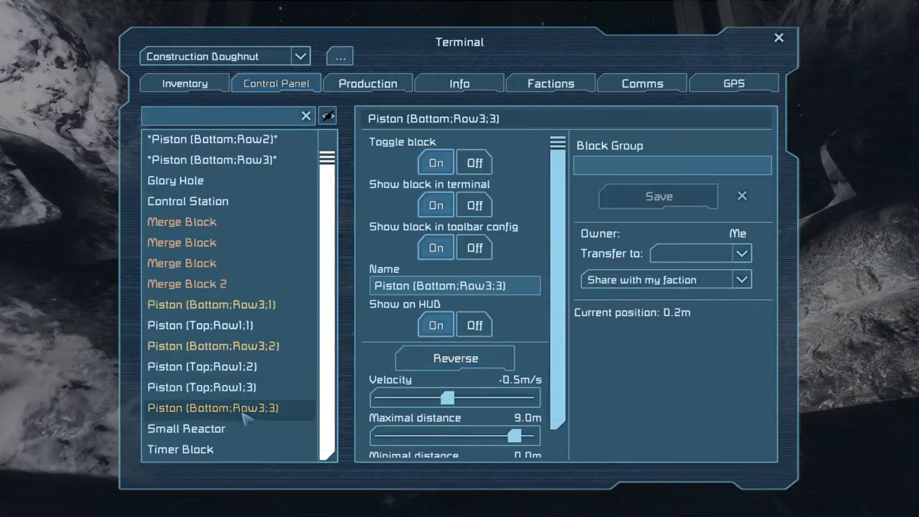
key("Escape")
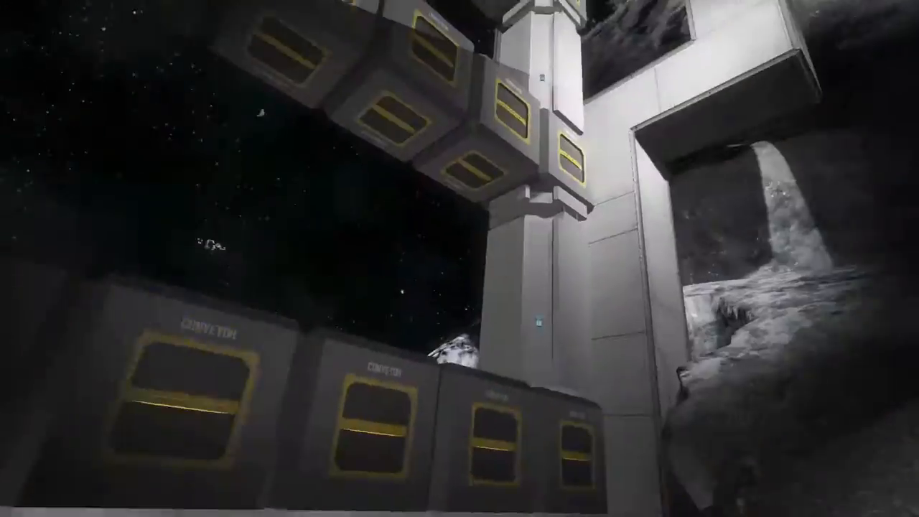
mouse_move(460, 258)
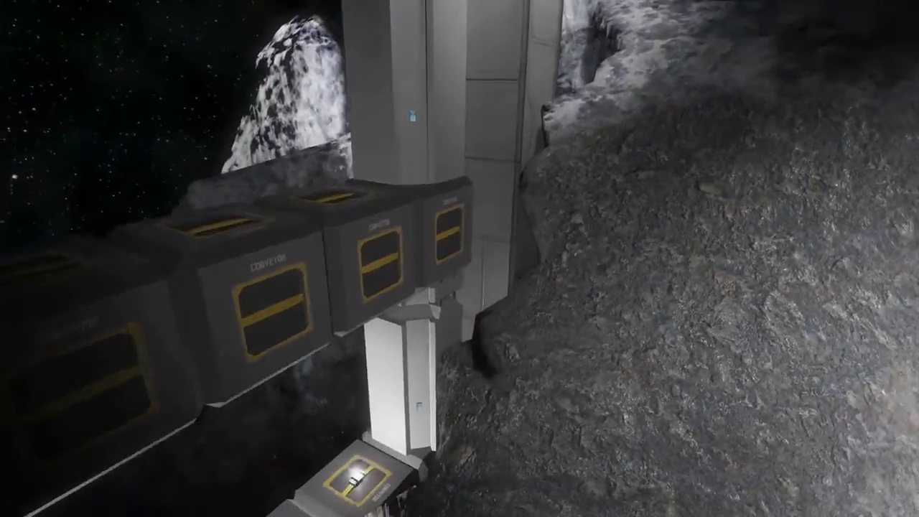
mouse_move(460, 259)
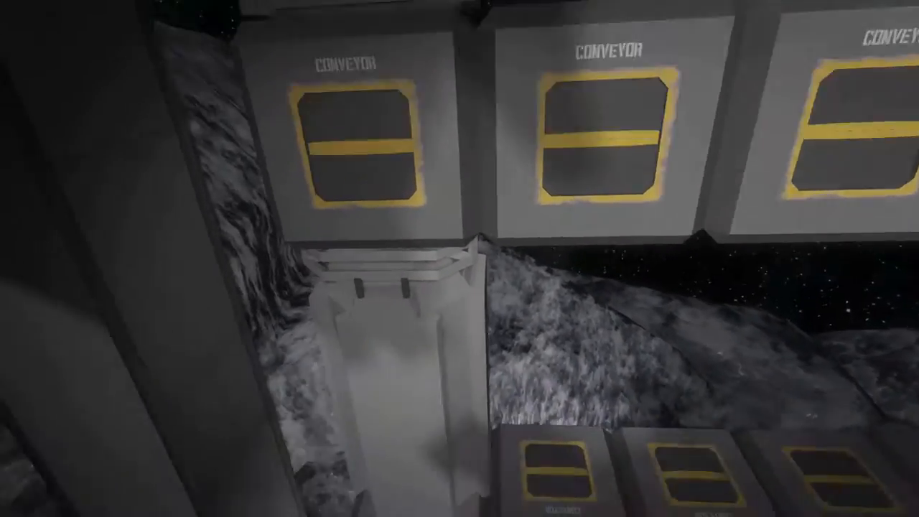
mouse_move(460, 258)
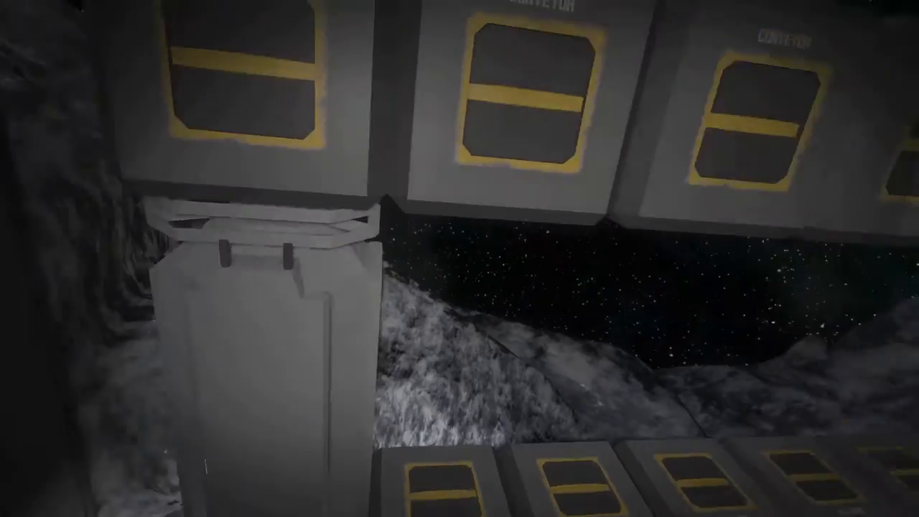
mouse_move(459, 258)
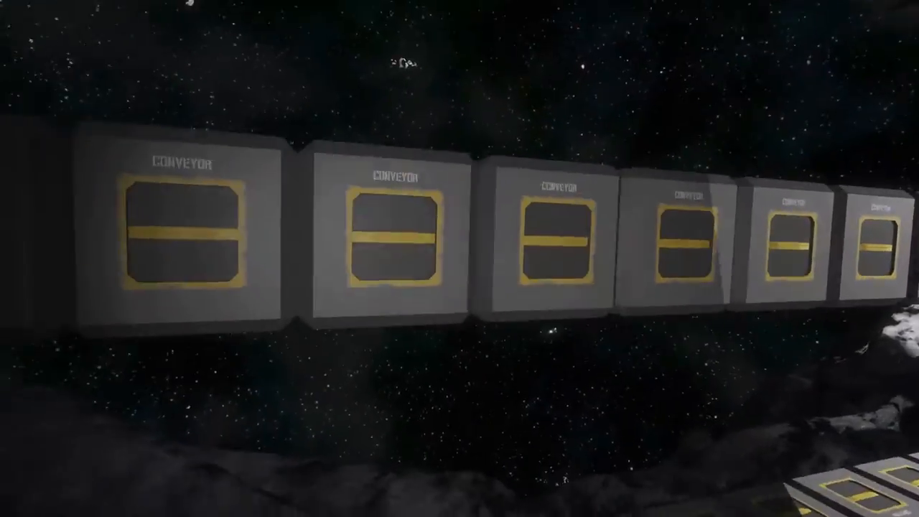
mouse_move(460, 259)
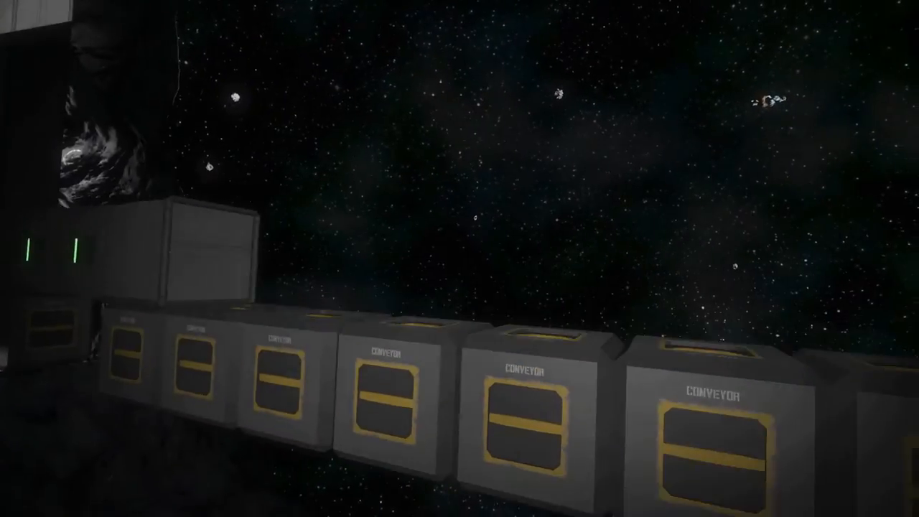
mouse_move(460, 258)
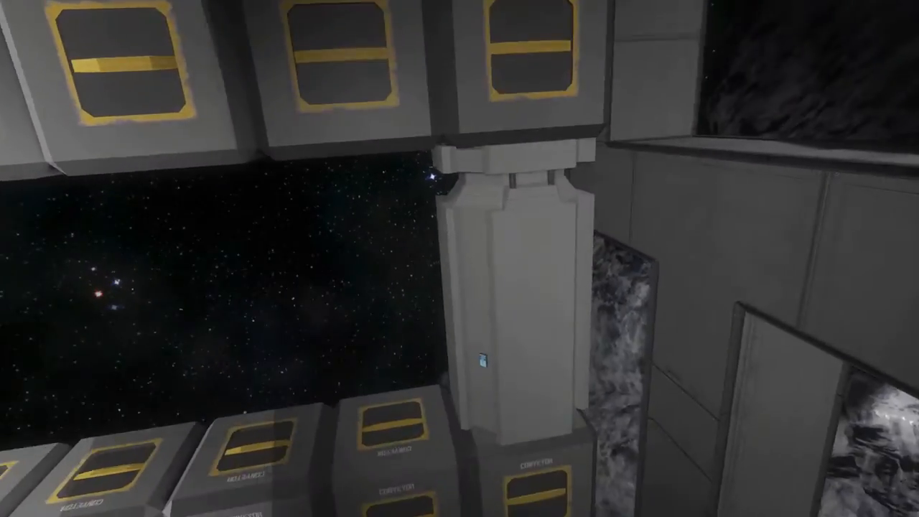
mouse_move(460, 258)
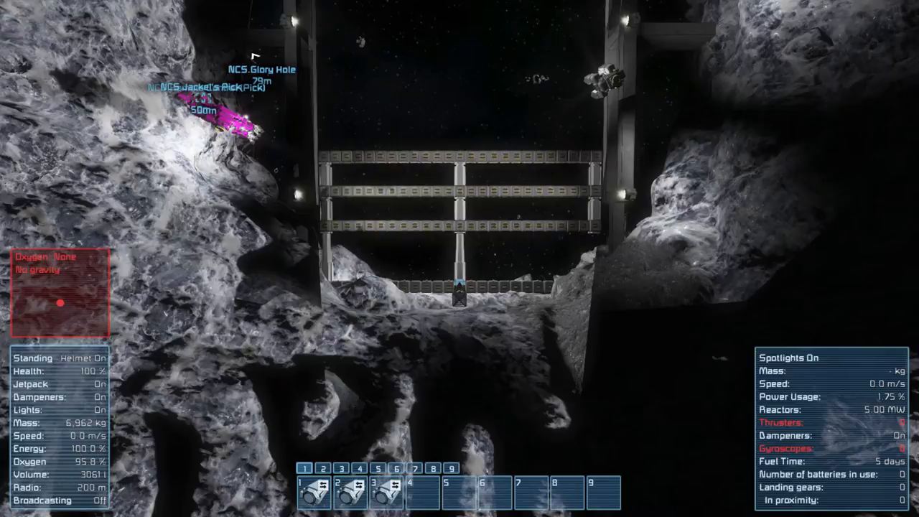
Filter the terminal's block list by 'row1' and review Piston (Top;Row1;3)'s velocity and distance
key("k")
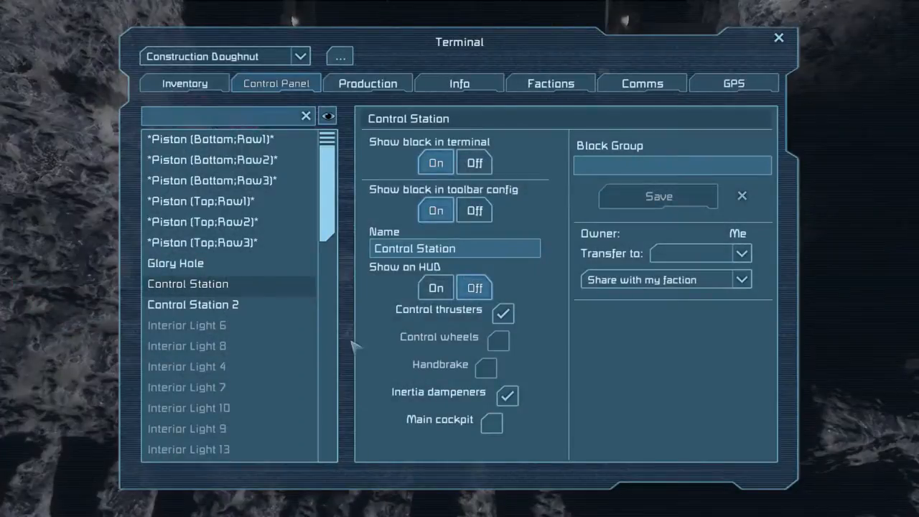
mouse_move(273, 117)
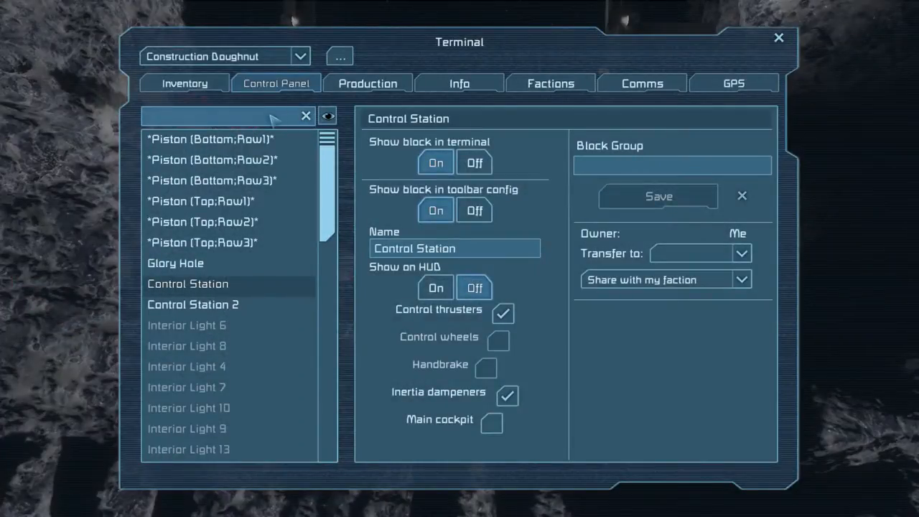
type("row")
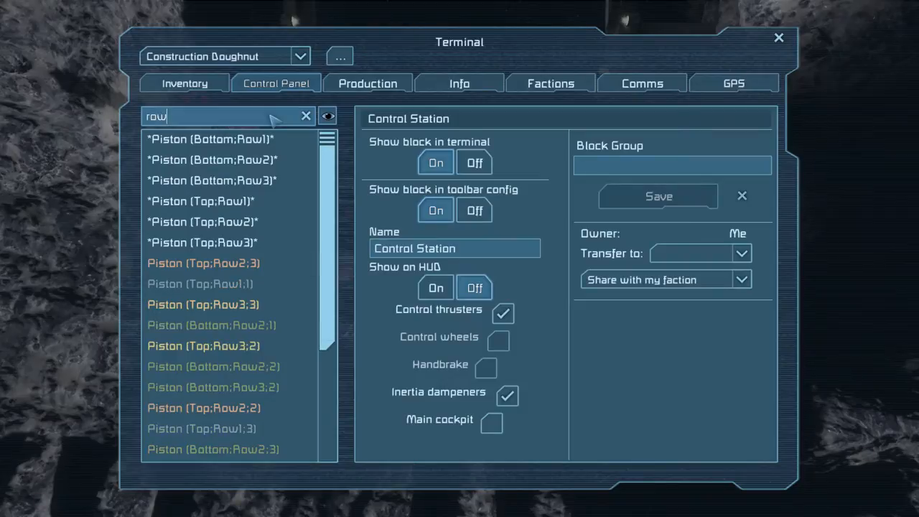
type("1")
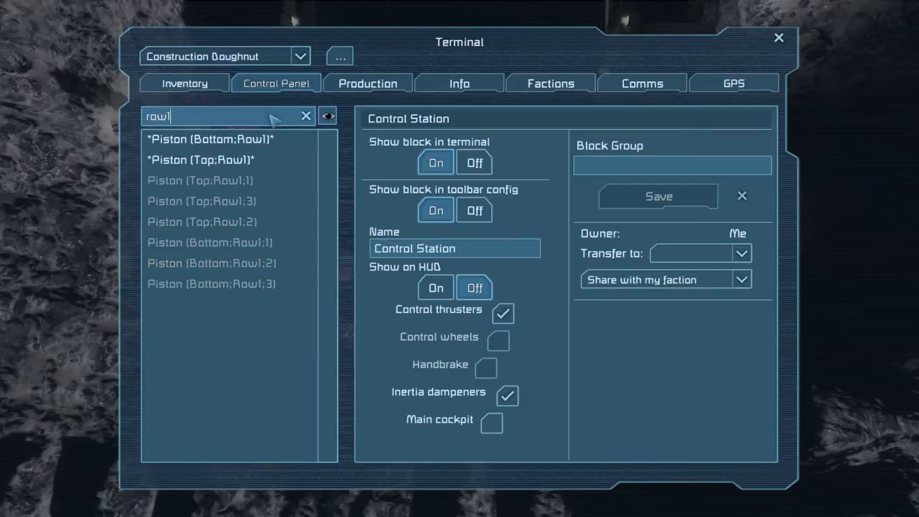
left_click(202, 200)
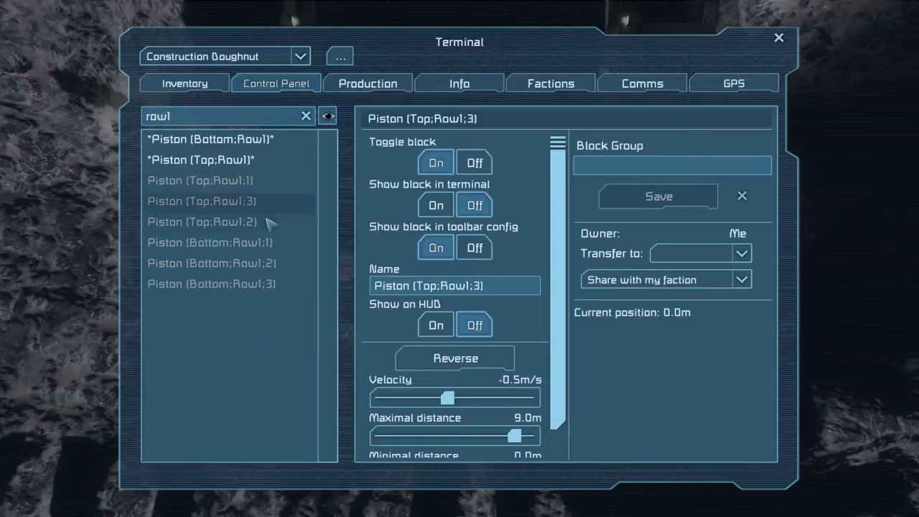
left_click(211, 283)
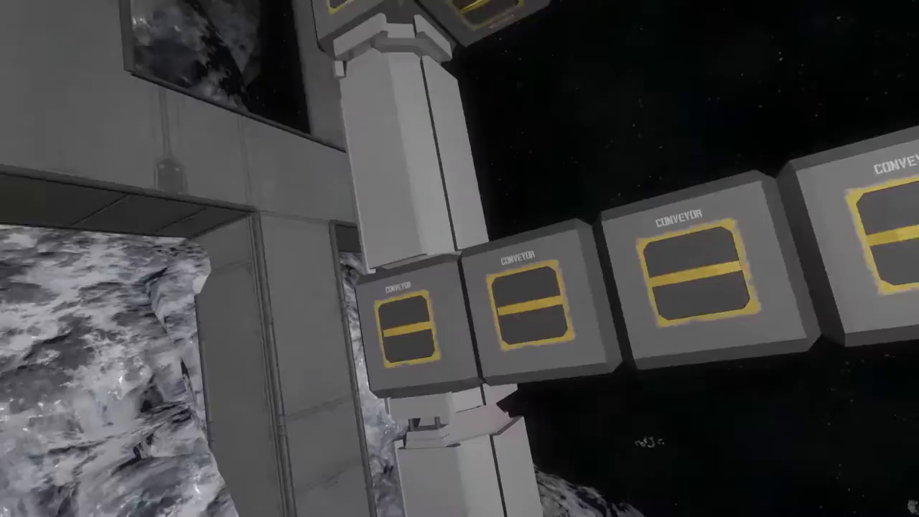
mouse_move(460, 259)
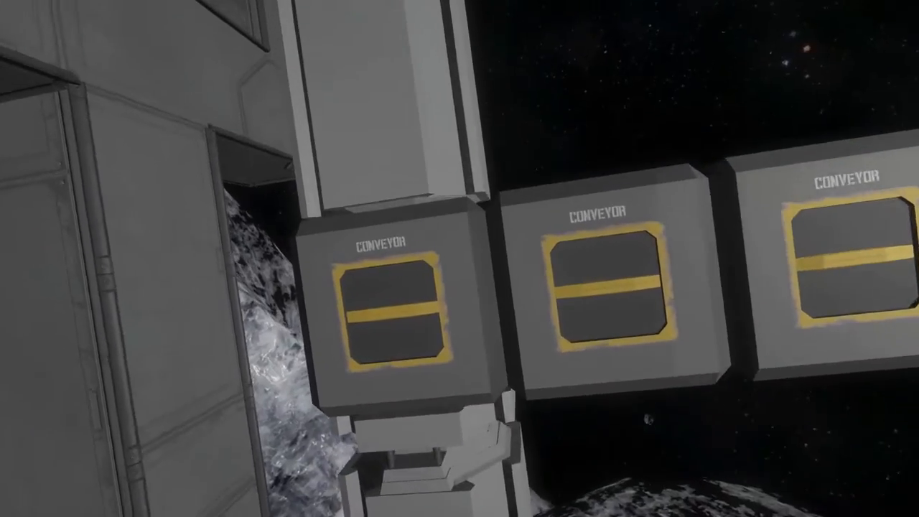
mouse_move(460, 259)
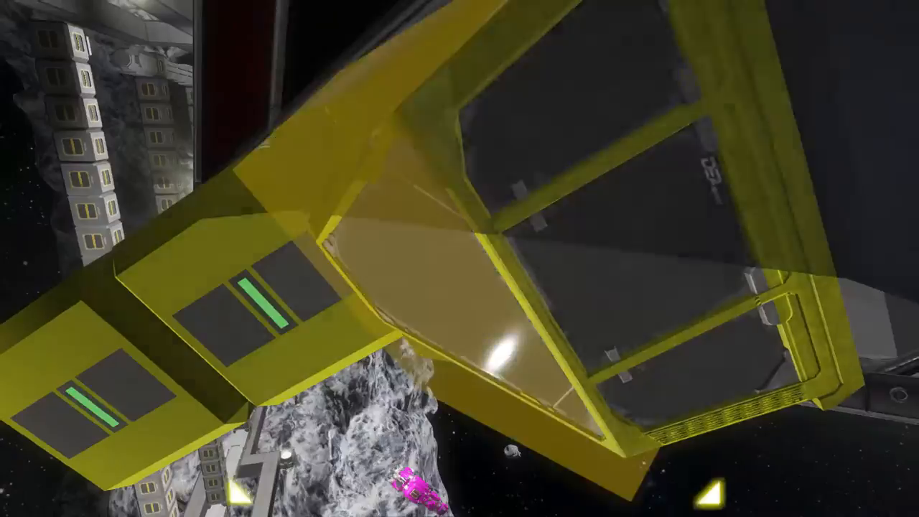
mouse_move(460, 258)
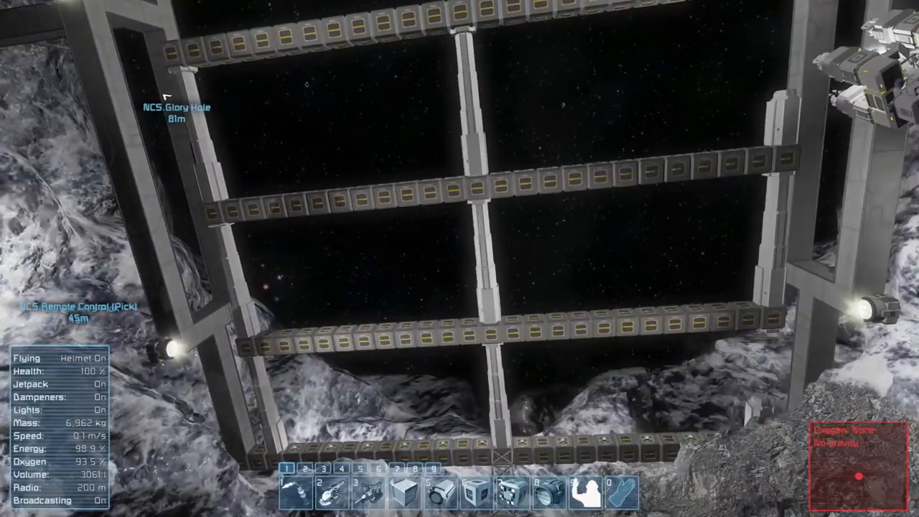
Search the block catalogue for 'weld' and put the large Welder on toolbar slot 0
key("g")
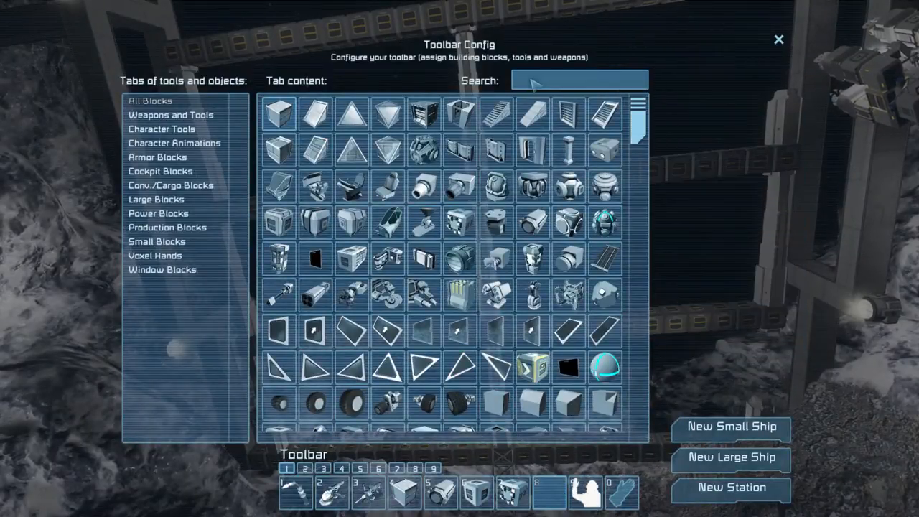
type("weld")
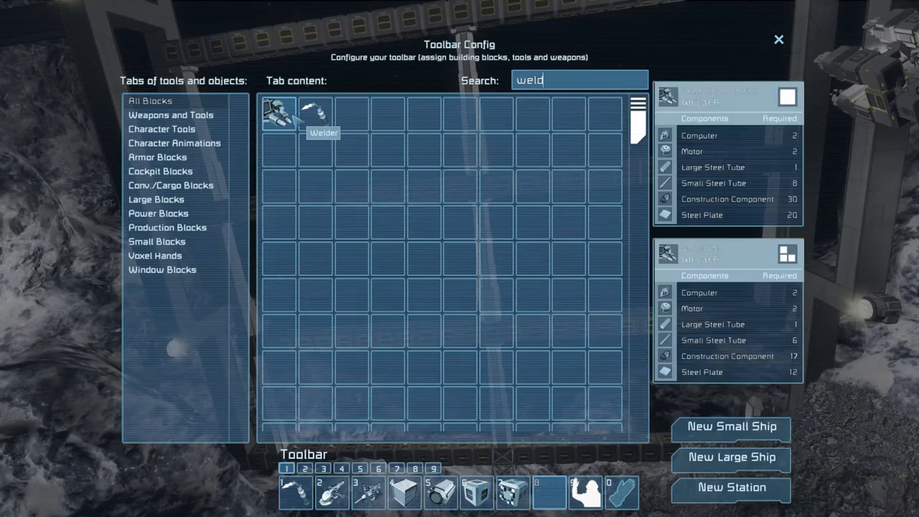
key("Escape")
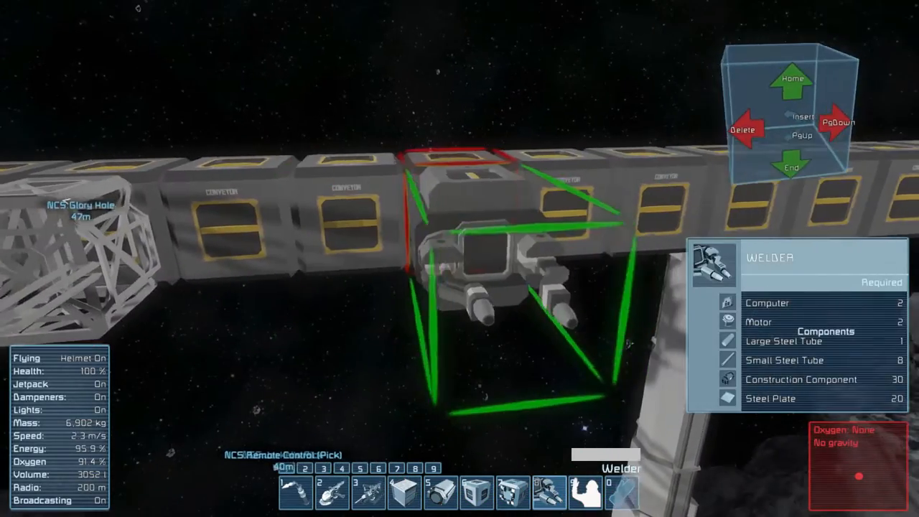
mouse_move(460, 259)
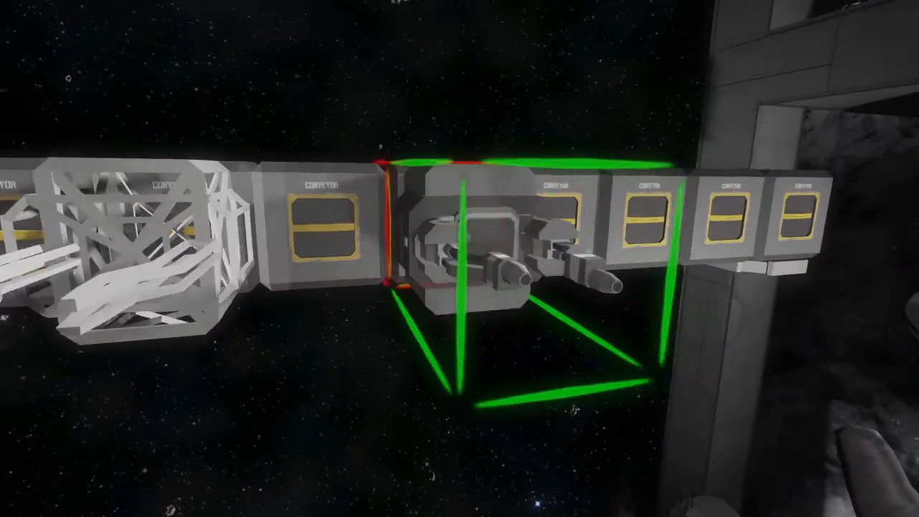
mouse_move(459, 259)
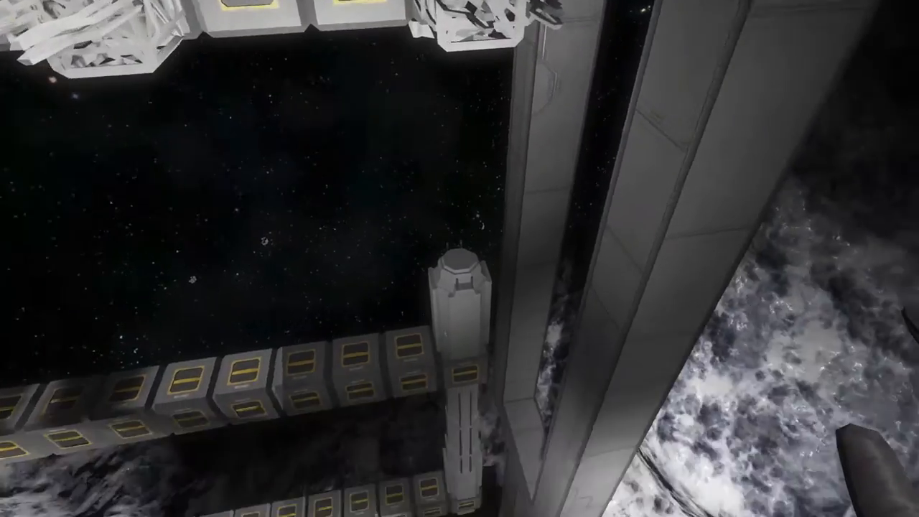
mouse_move(460, 258)
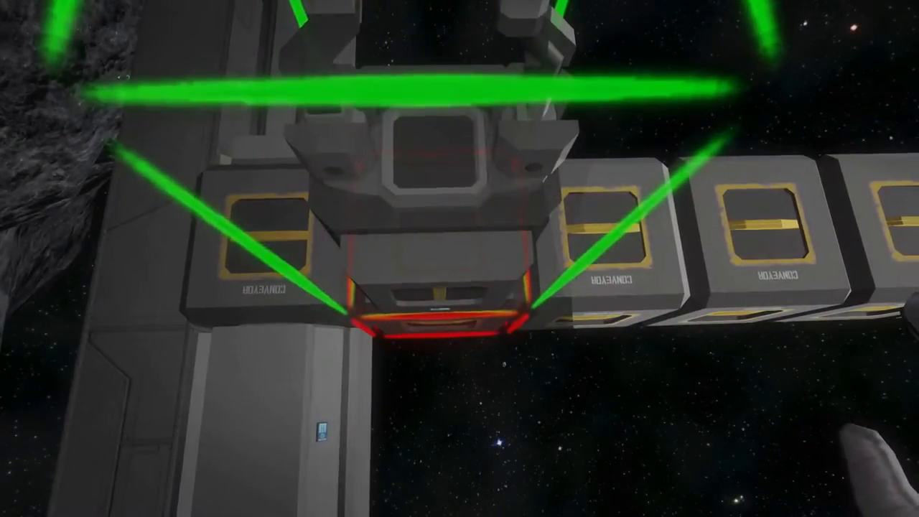
mouse_move(460, 258)
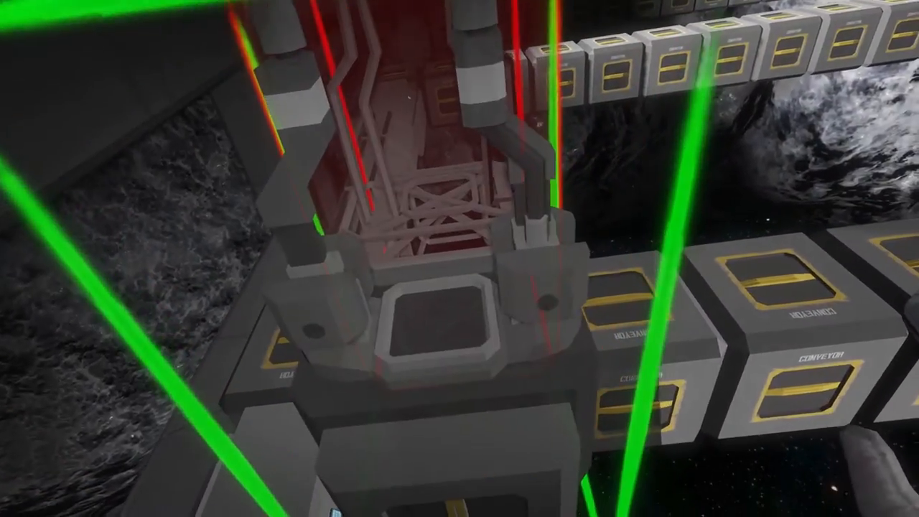
mouse_move(460, 258)
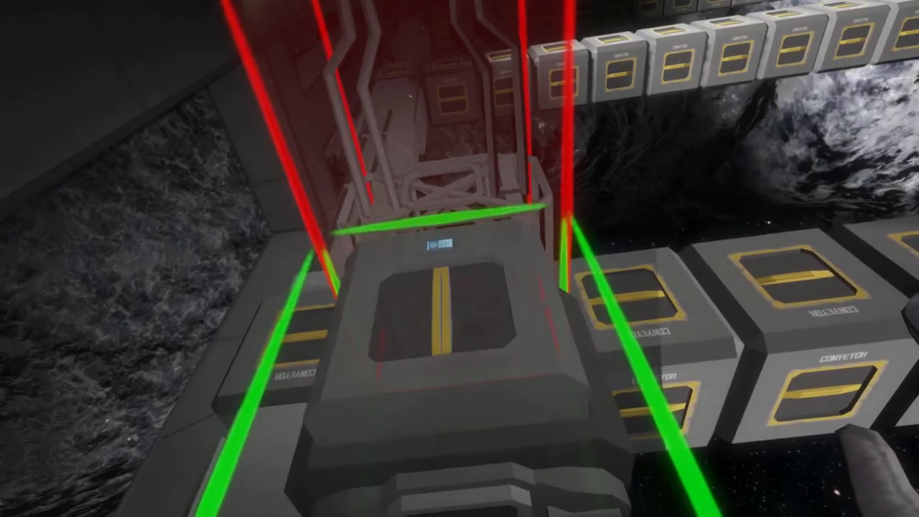
mouse_move(460, 258)
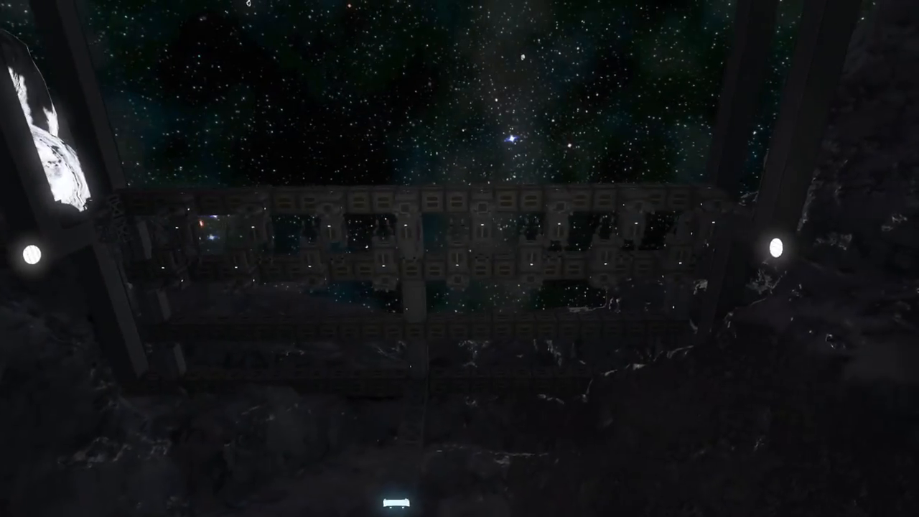
mouse_move(460, 259)
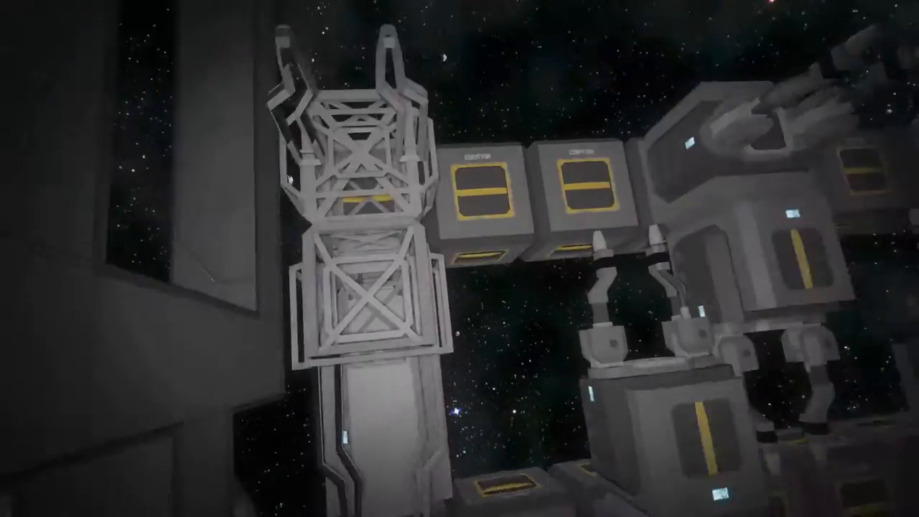
mouse_move(459, 259)
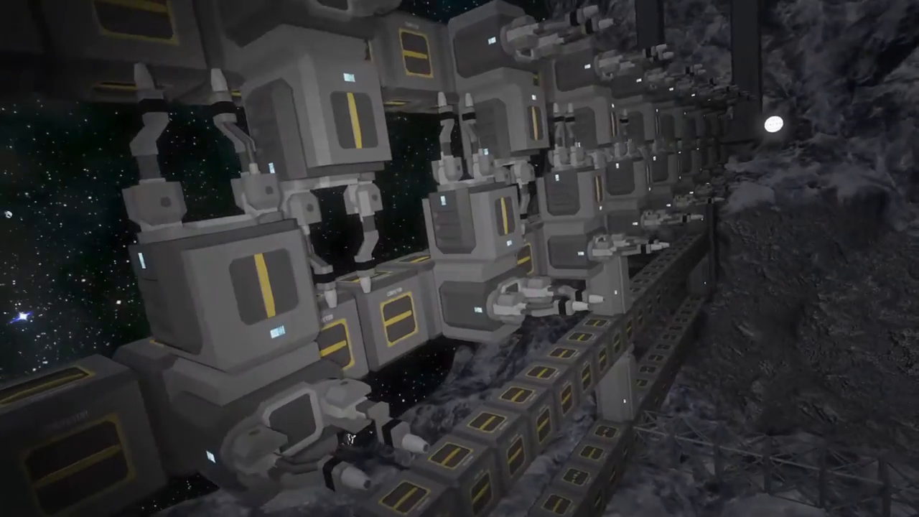
mouse_move(460, 259)
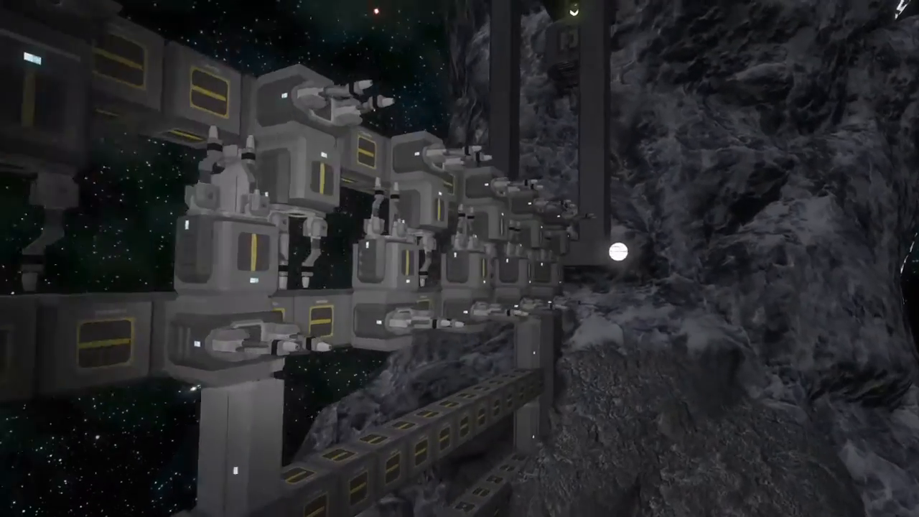
mouse_move(460, 259)
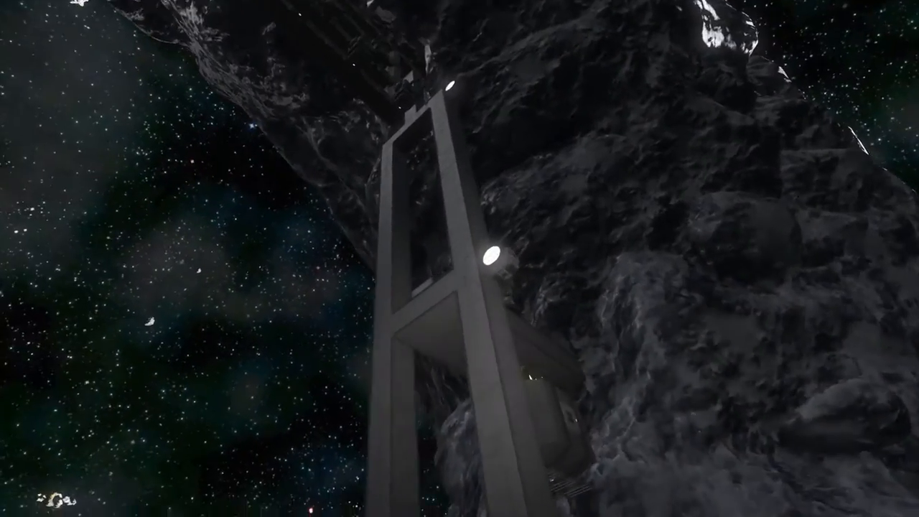
mouse_move(460, 259)
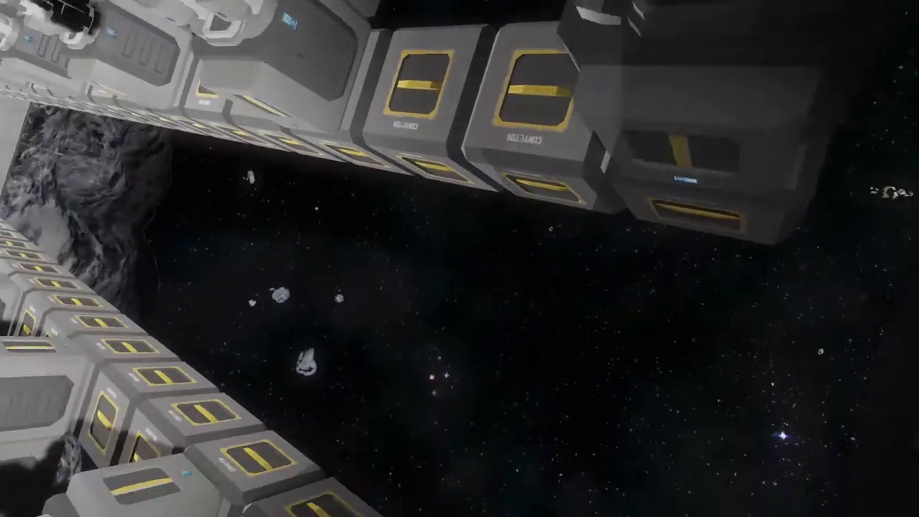
mouse_move(459, 259)
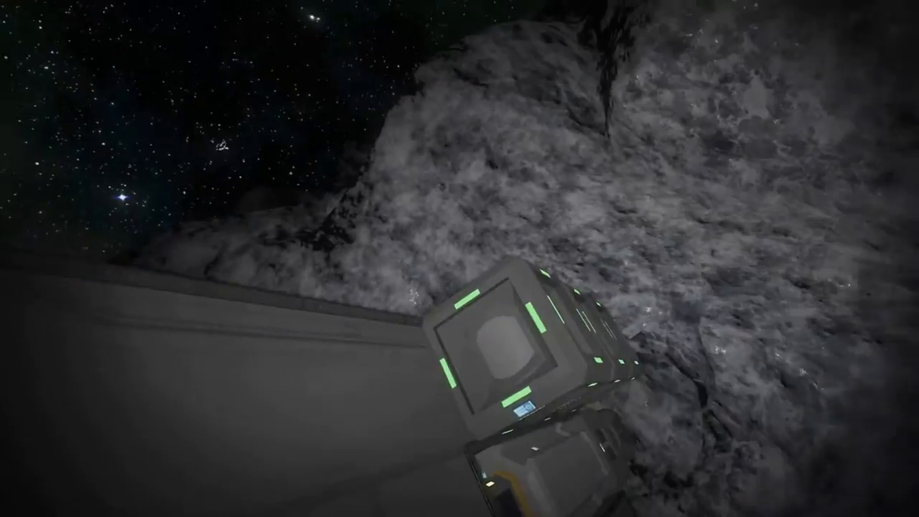
mouse_move(459, 259)
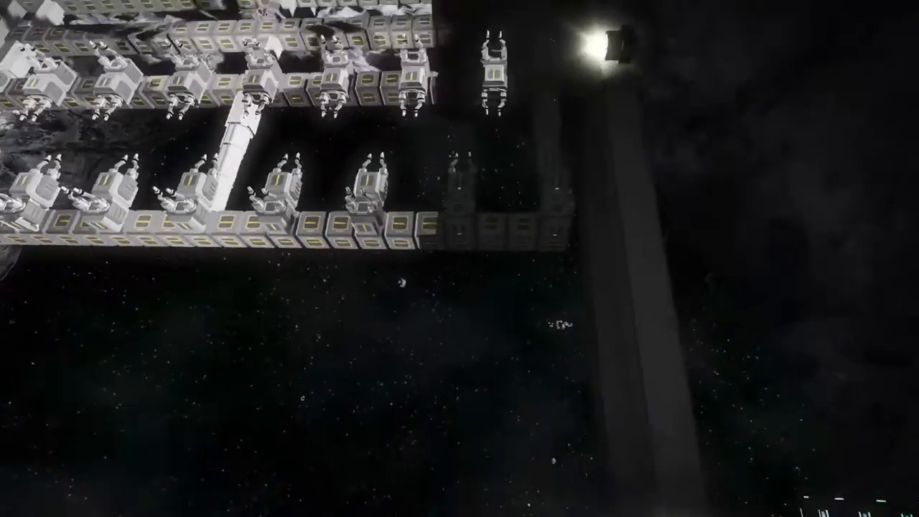
mouse_move(460, 259)
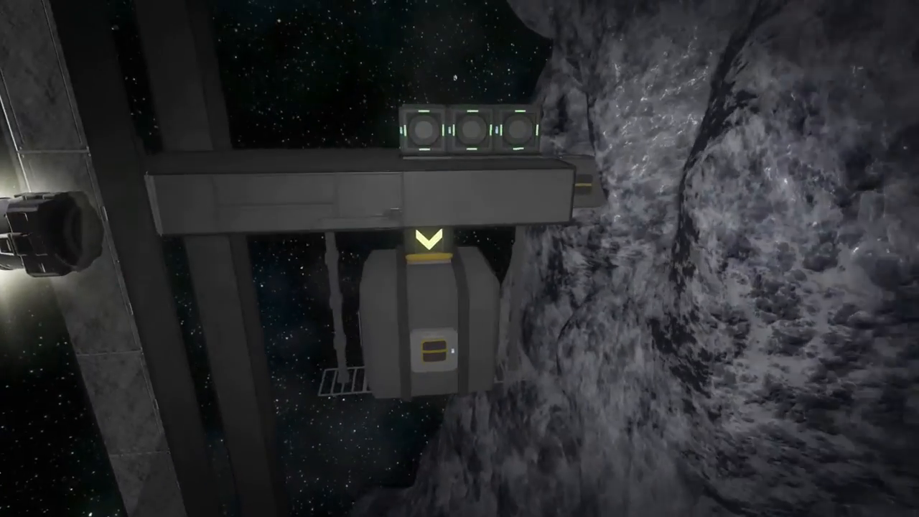
mouse_move(459, 259)
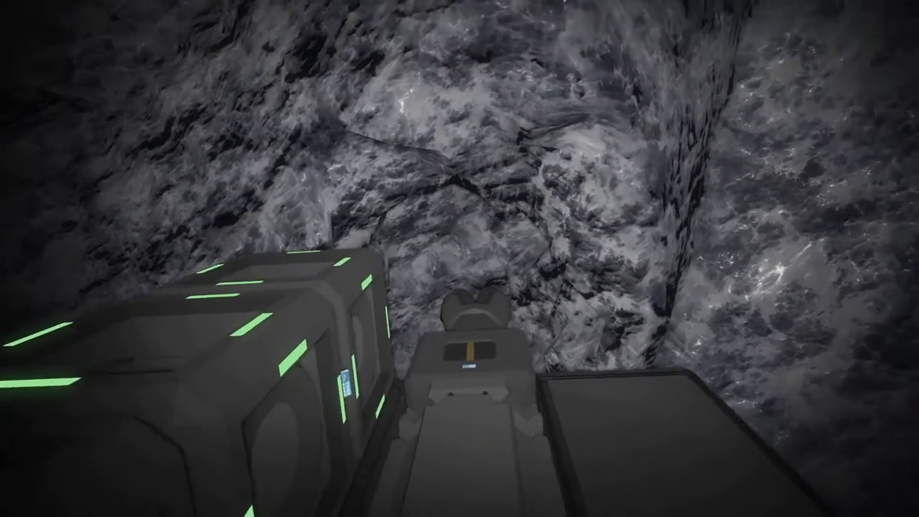
mouse_move(460, 259)
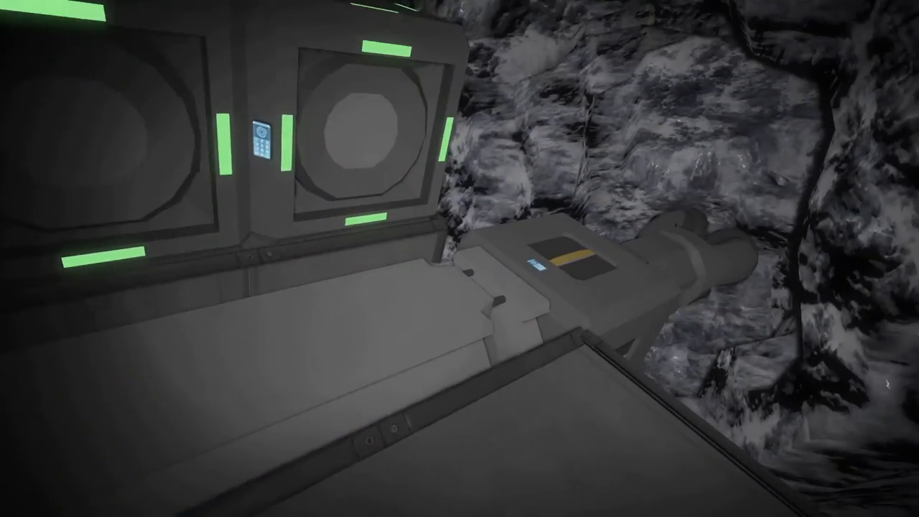
mouse_move(460, 258)
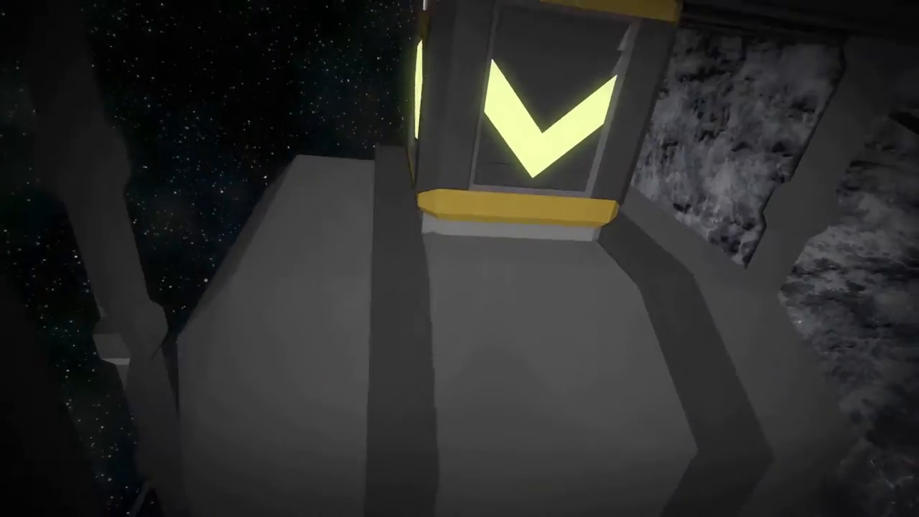
mouse_move(460, 258)
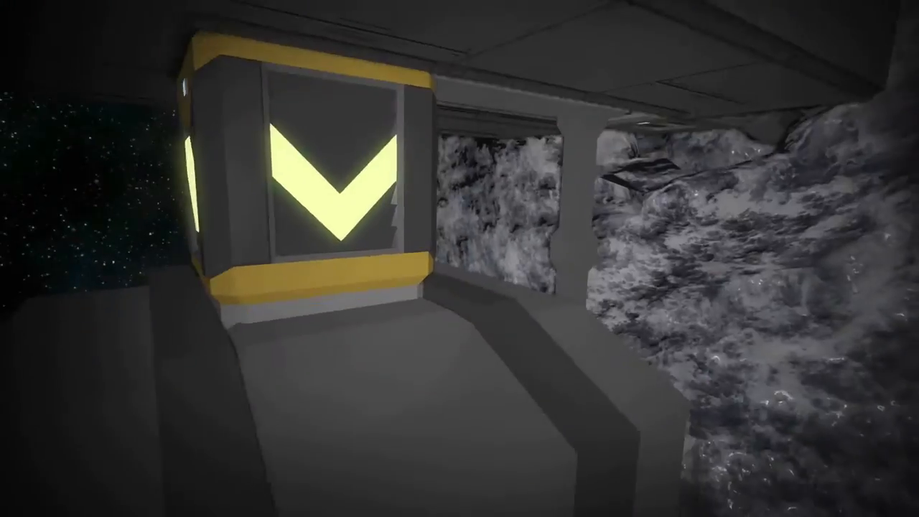
mouse_move(460, 259)
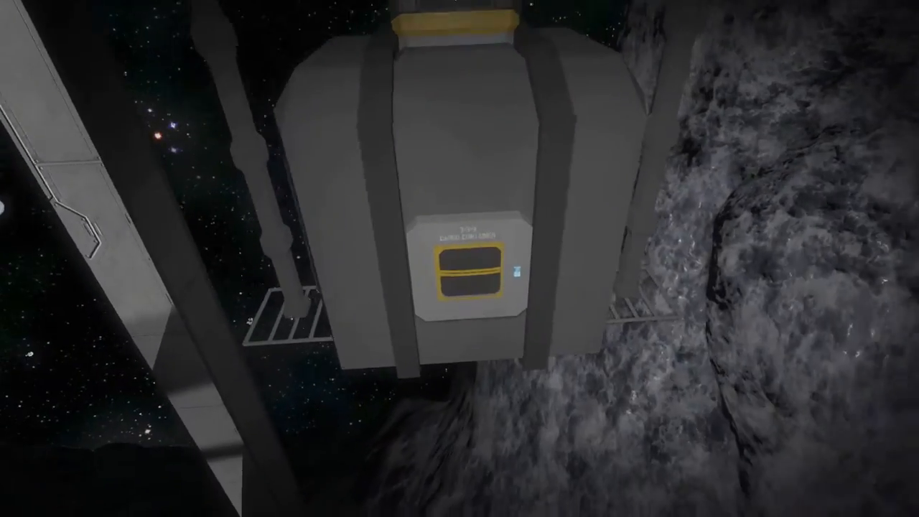
mouse_move(459, 259)
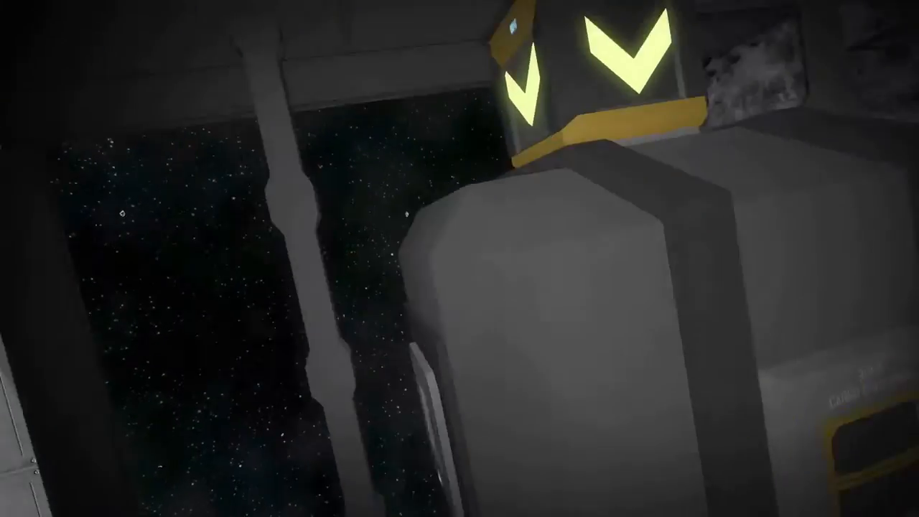
mouse_move(460, 259)
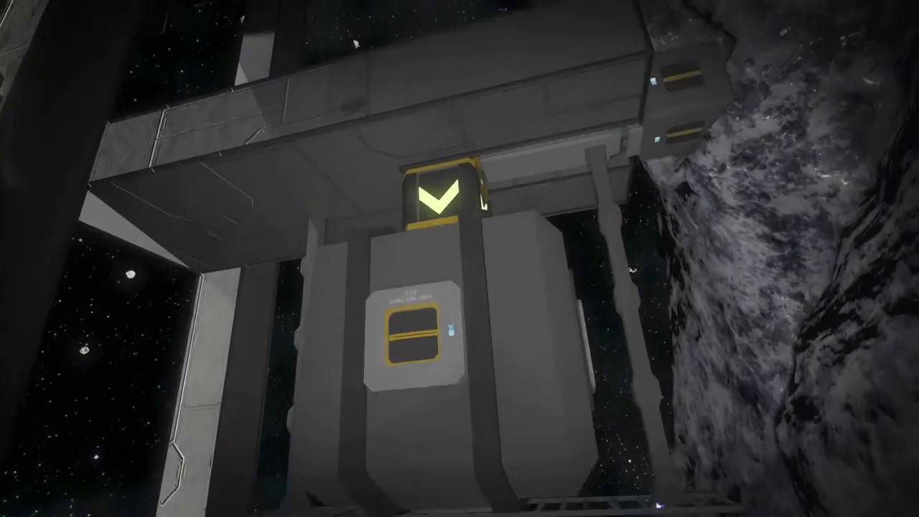
mouse_move(460, 258)
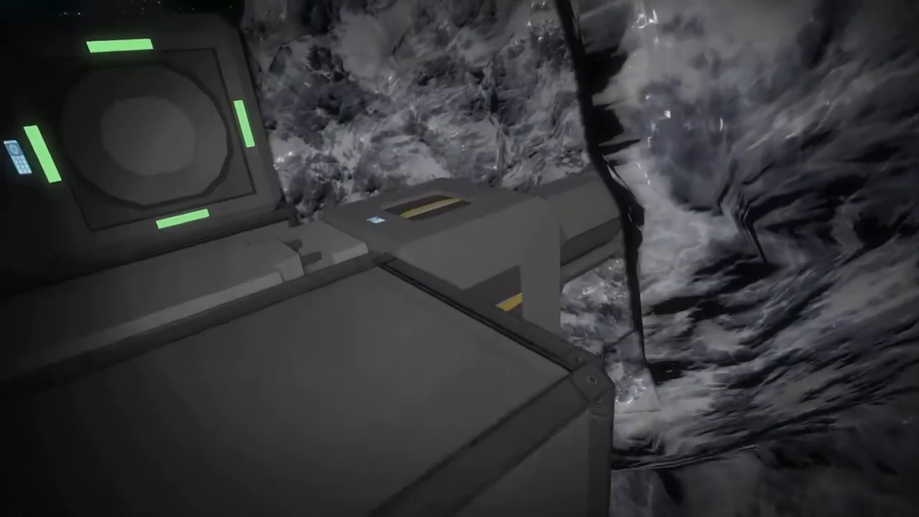
mouse_move(460, 258)
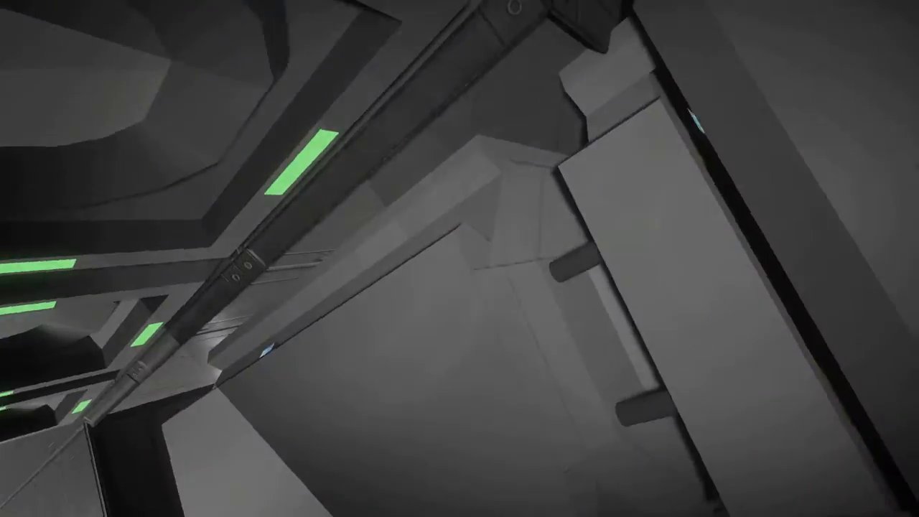
mouse_move(460, 259)
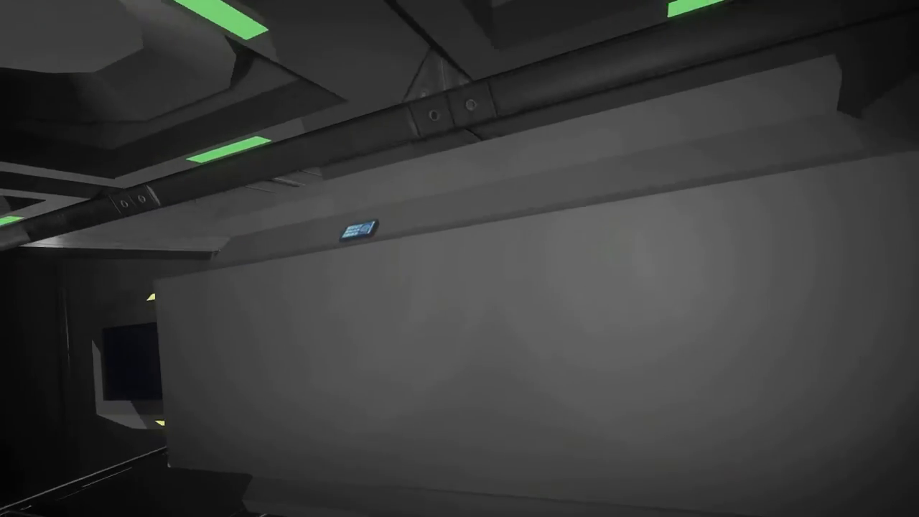
mouse_move(459, 258)
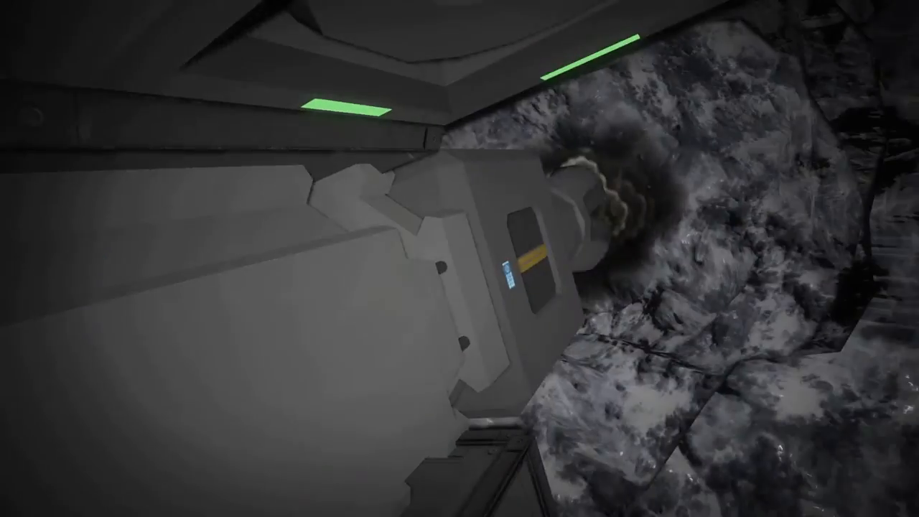
mouse_move(460, 258)
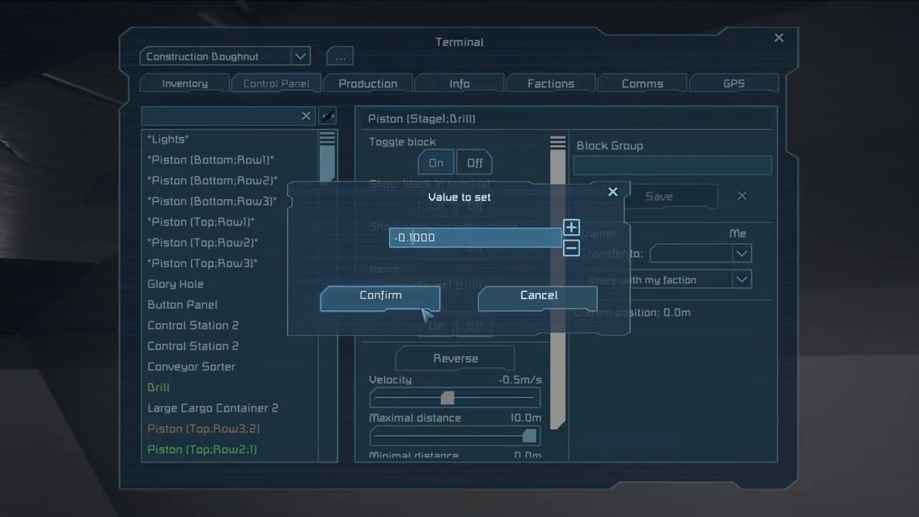
Confirm -0.1 as the velocity of Piston (Stage1;Drill)
left_click(380, 295)
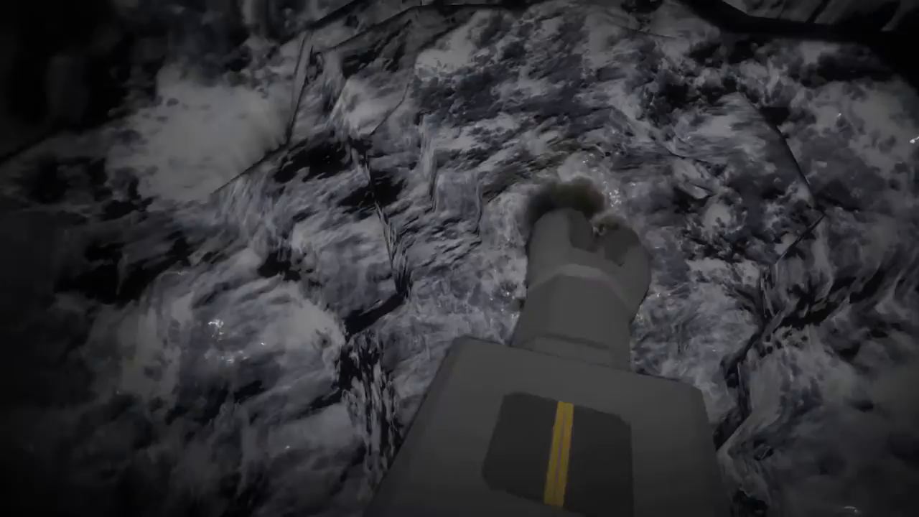
mouse_move(460, 258)
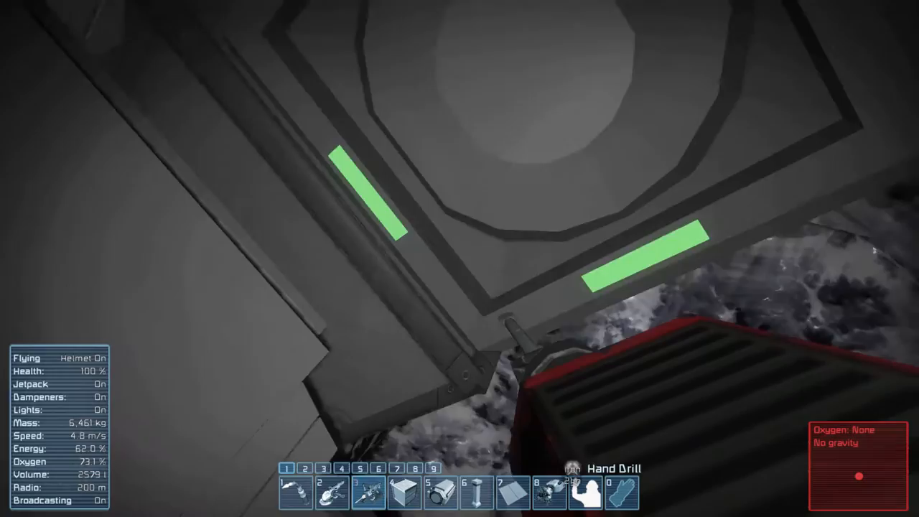
mouse_move(460, 259)
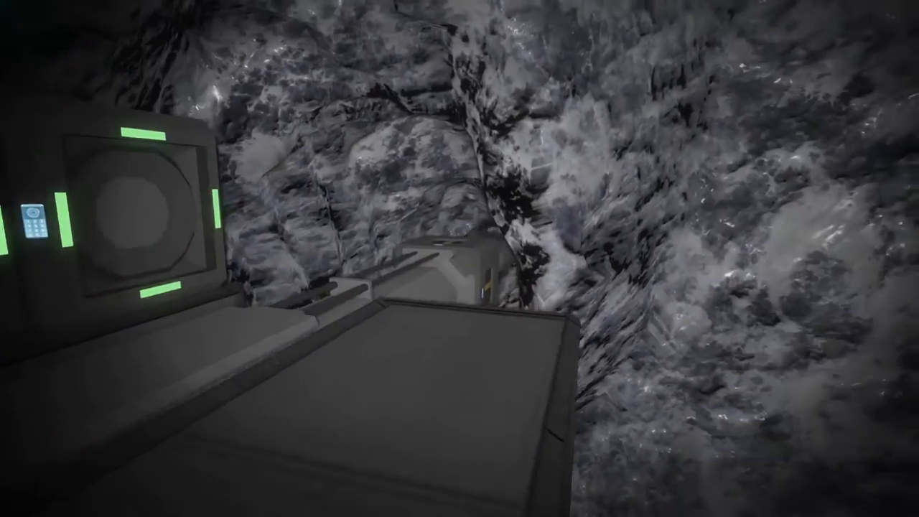
mouse_move(460, 259)
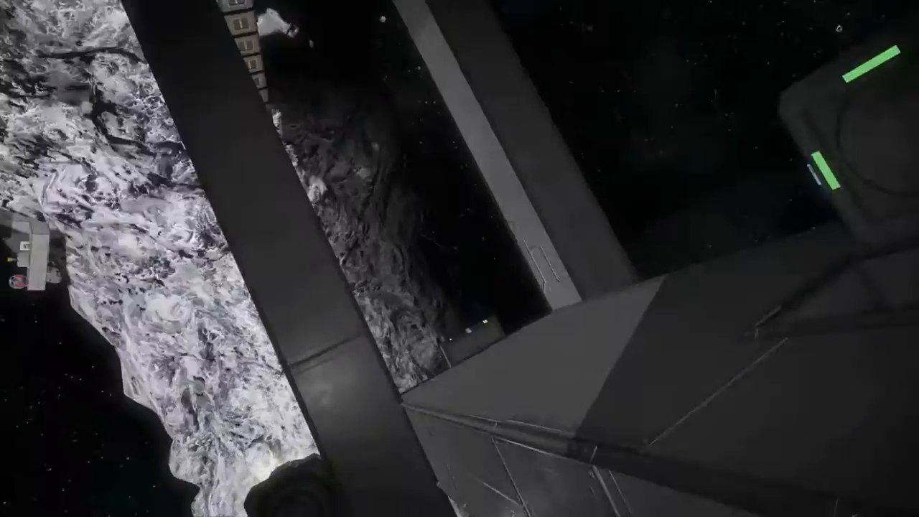
mouse_move(460, 258)
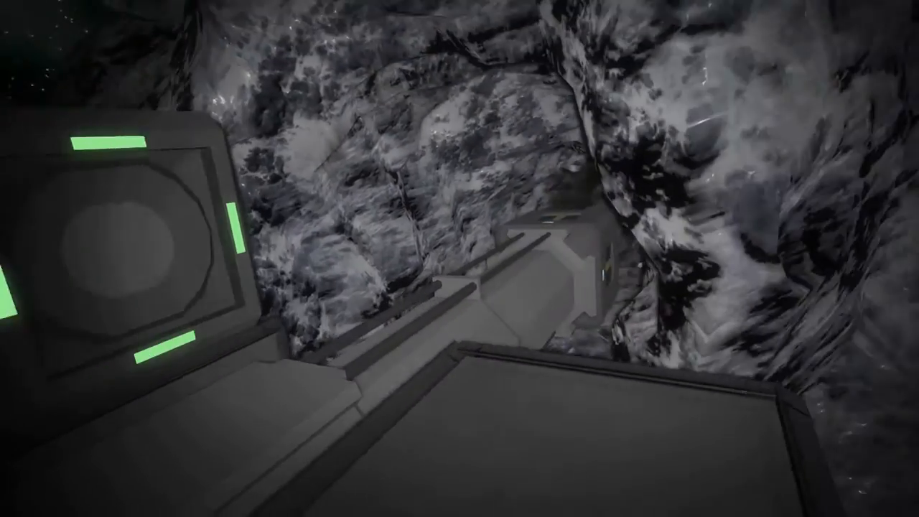
mouse_move(460, 259)
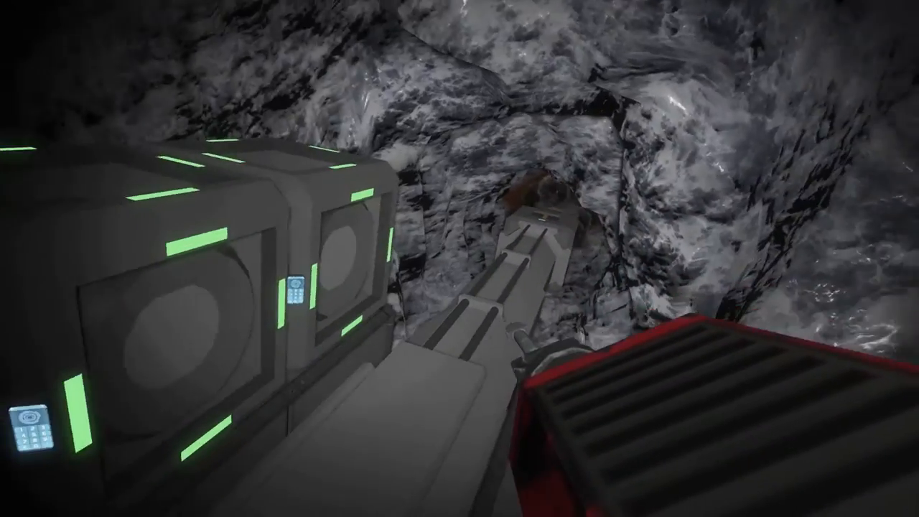
mouse_move(459, 259)
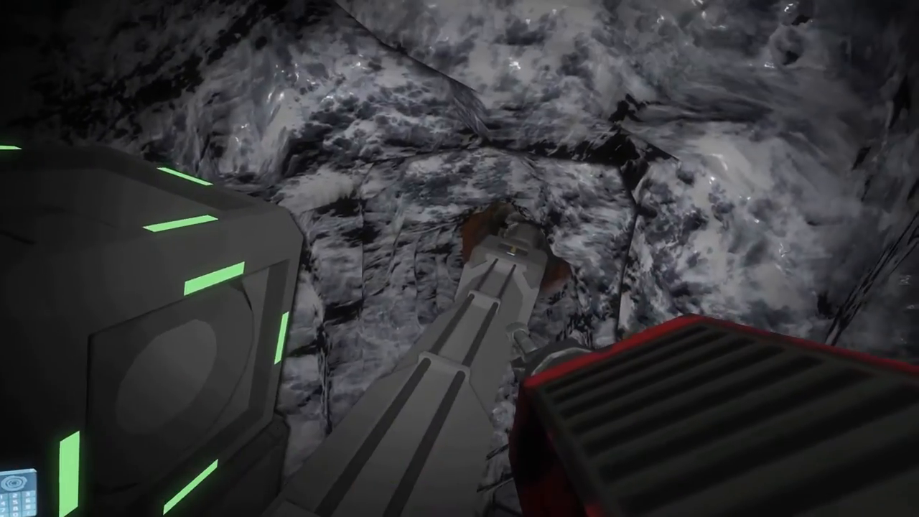
mouse_move(460, 258)
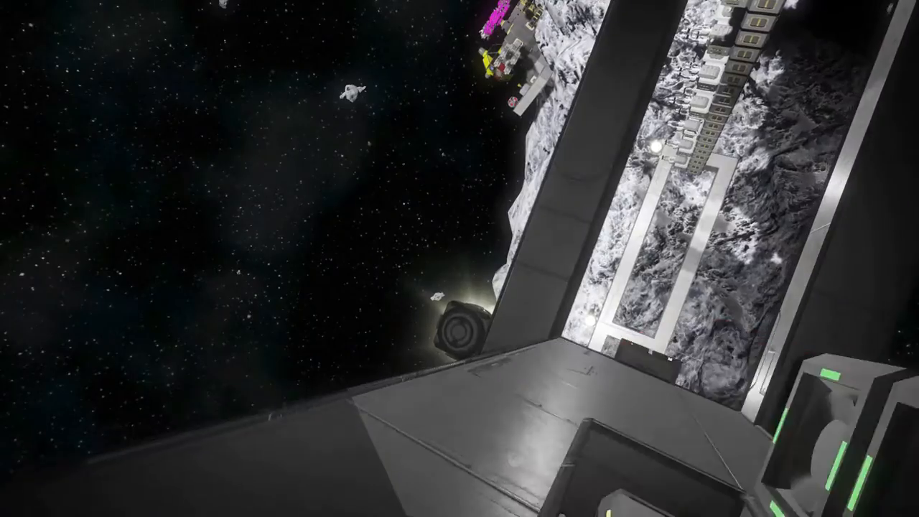
mouse_move(459, 259)
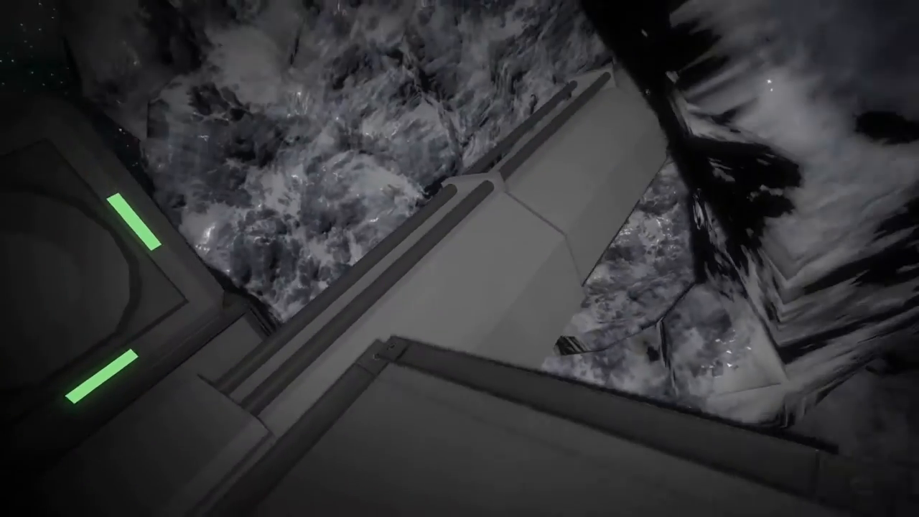
mouse_move(460, 258)
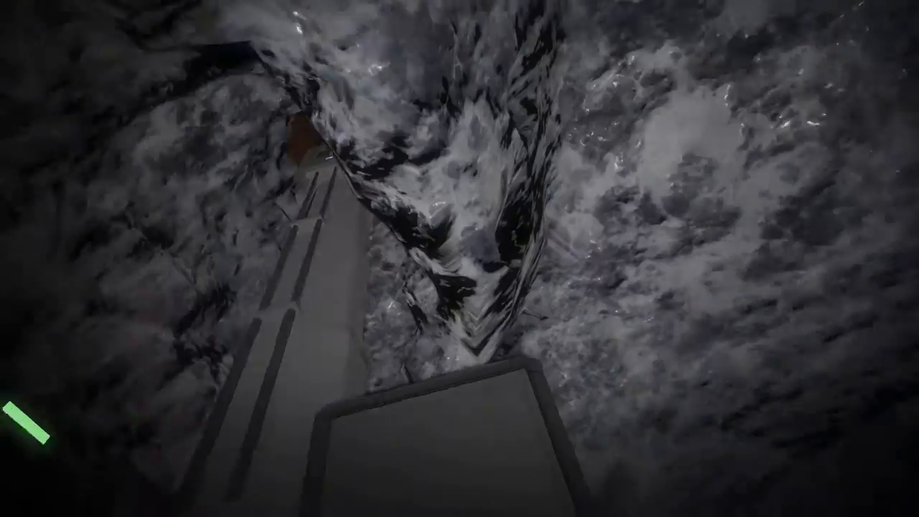
mouse_move(460, 259)
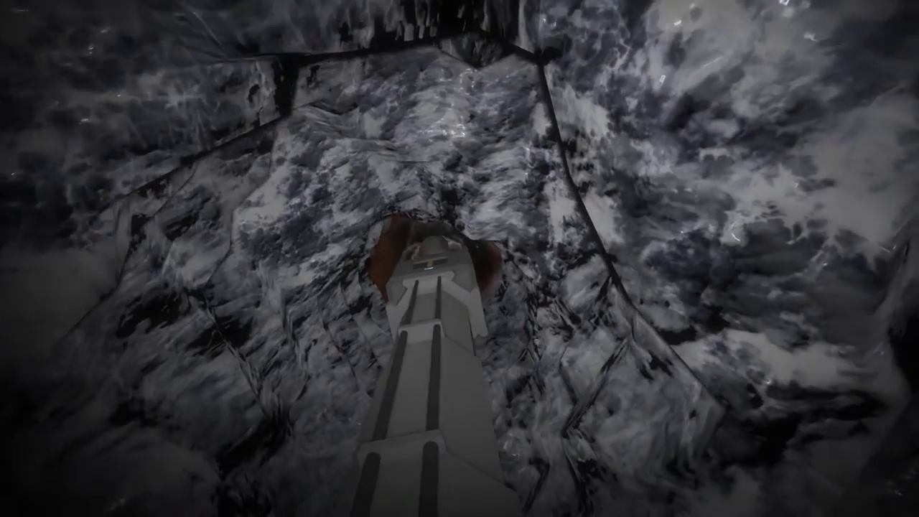
mouse_move(459, 258)
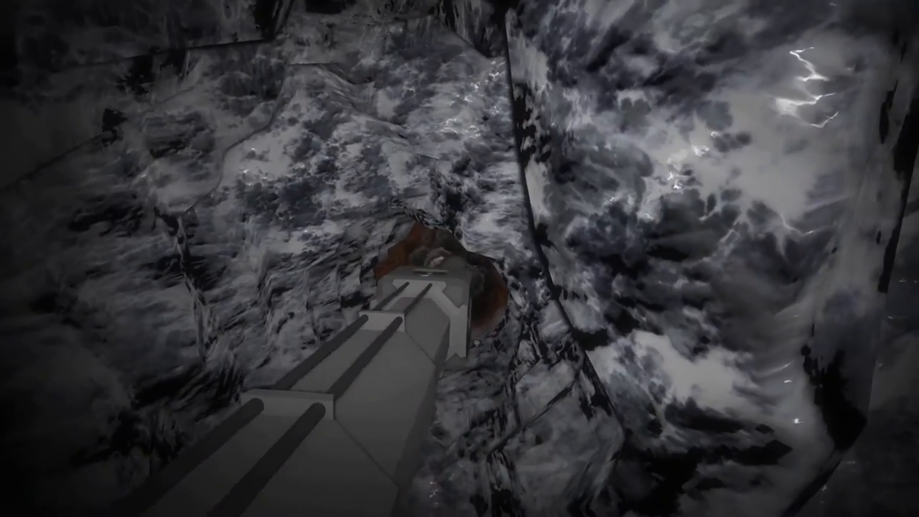